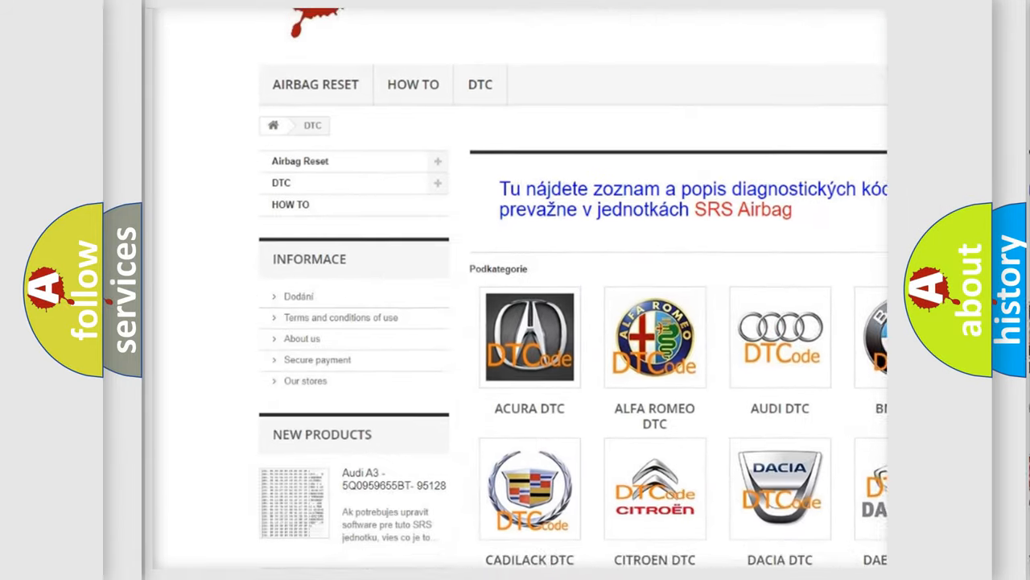
scroll(down, 3)
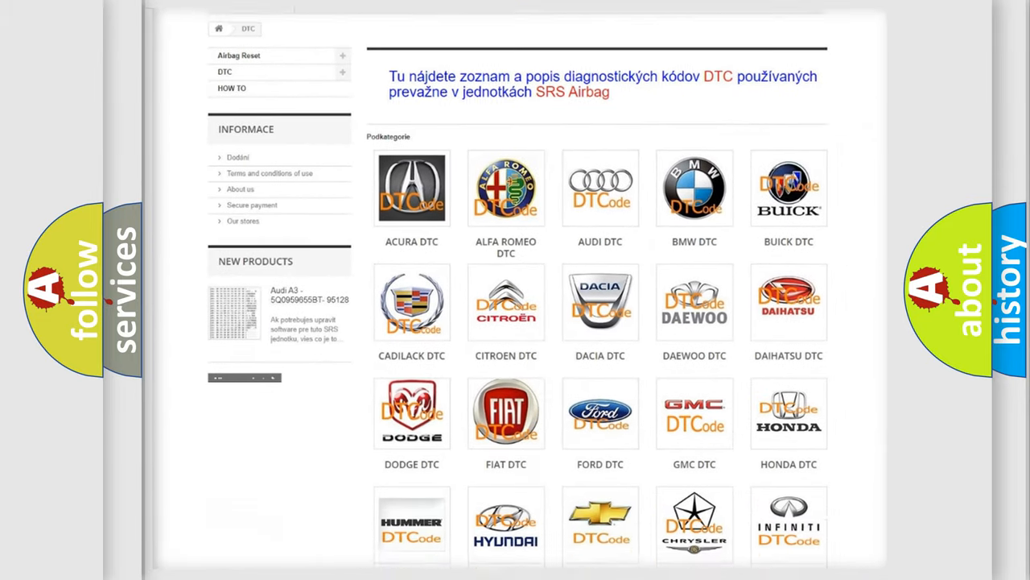
scroll(down, 3)
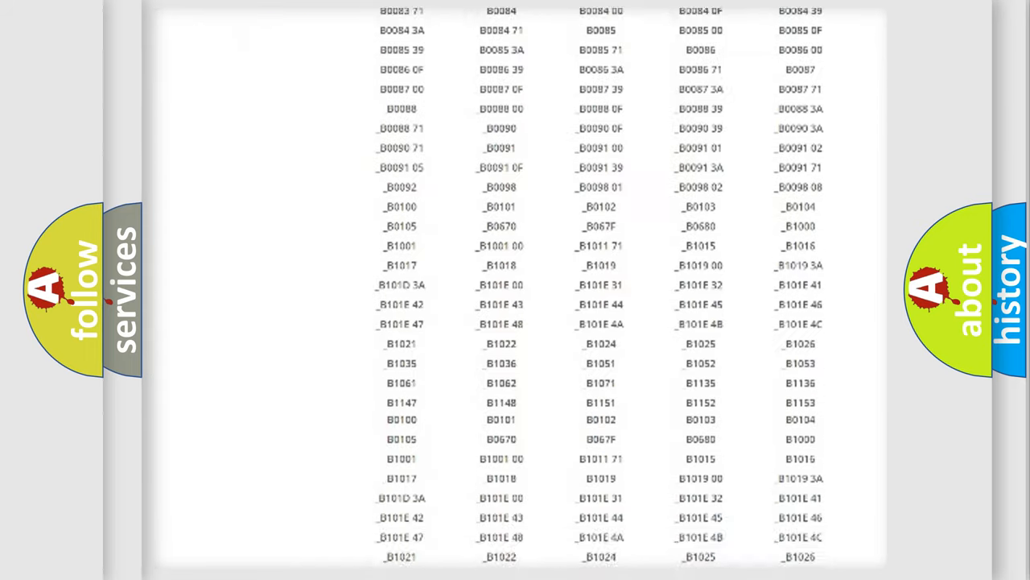
scroll(down, 3)
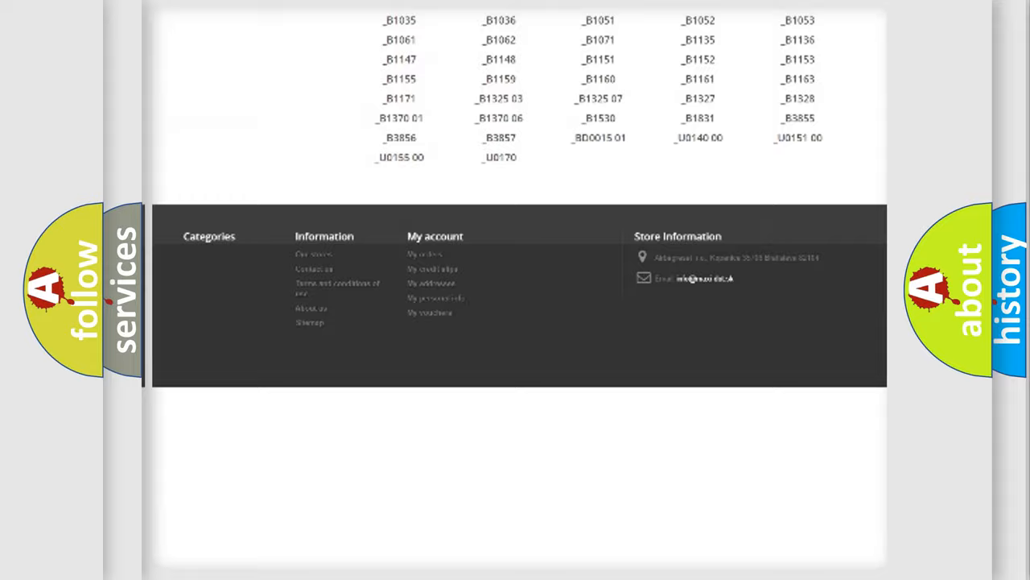
scroll(up, 3)
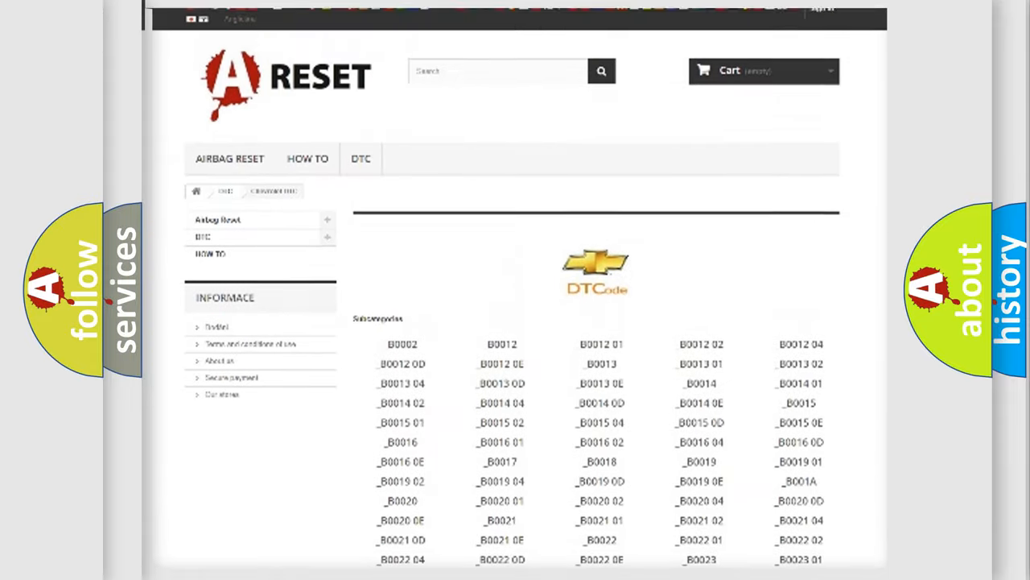